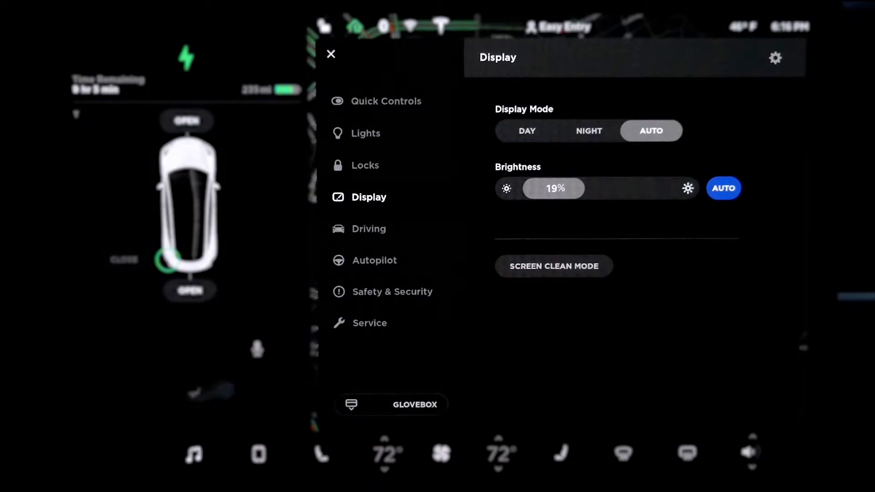
Show the Driving settings (acceleration, steering mode, regenerative braking, creep), then move to Autopilot settings
left_click(368, 228)
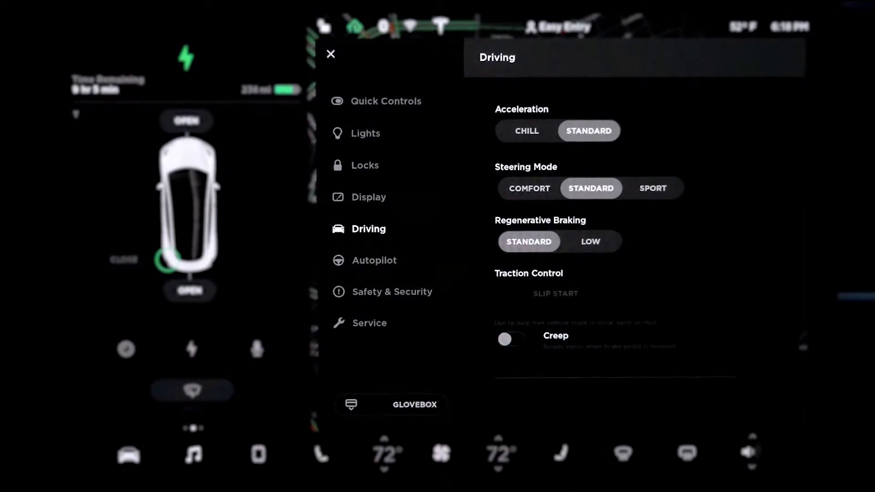
left_click(375, 260)
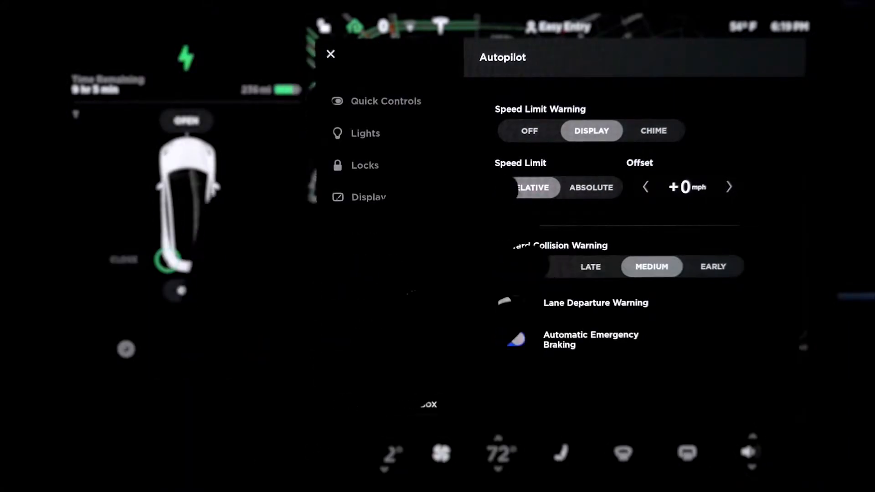
Set the speed limit offset to +5 mph, switch to an absolute 50 mph limit, then back to relative
left_click(729, 186)
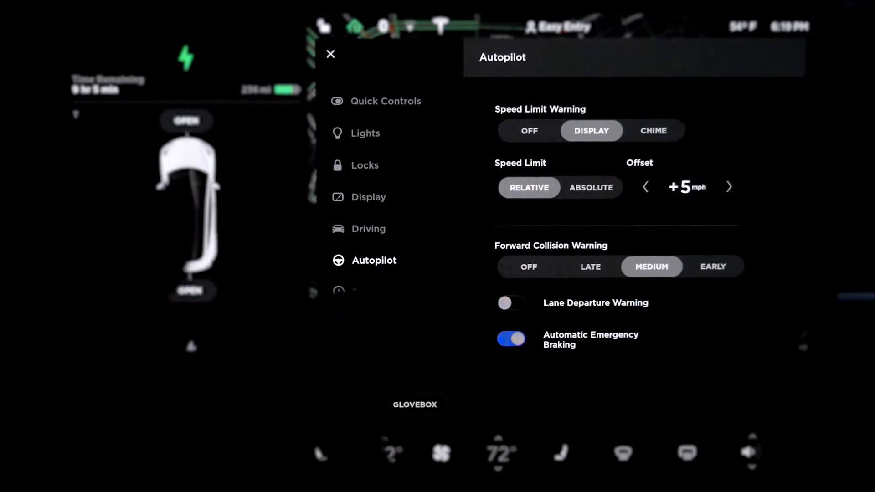
left_click(591, 187)
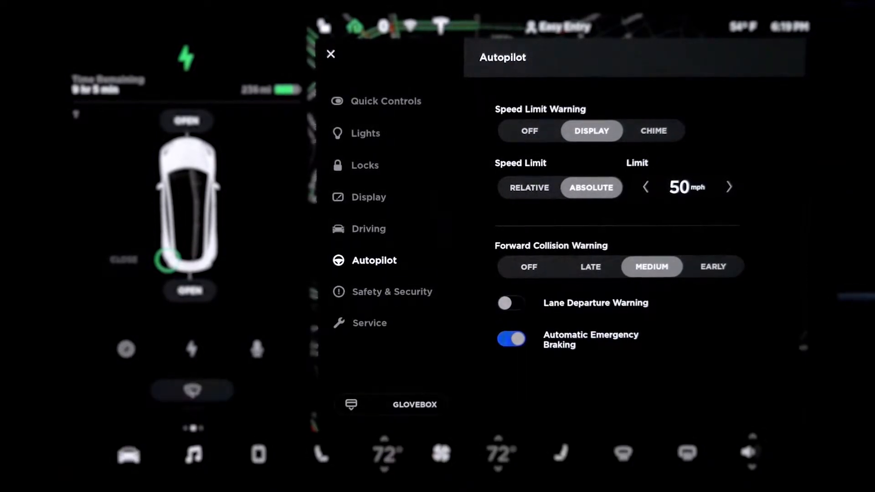
left_click(528, 187)
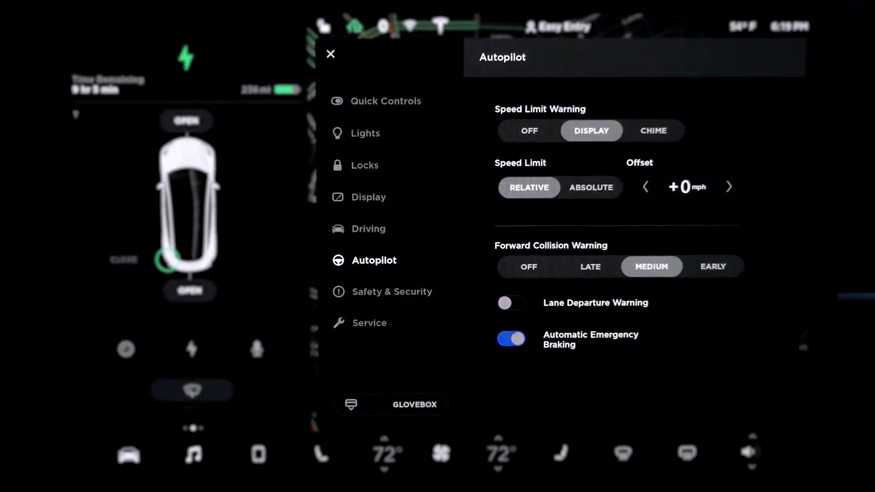
Enable Lane Departure Warning, then go to the Safety & Security settings
left_click(511, 302)
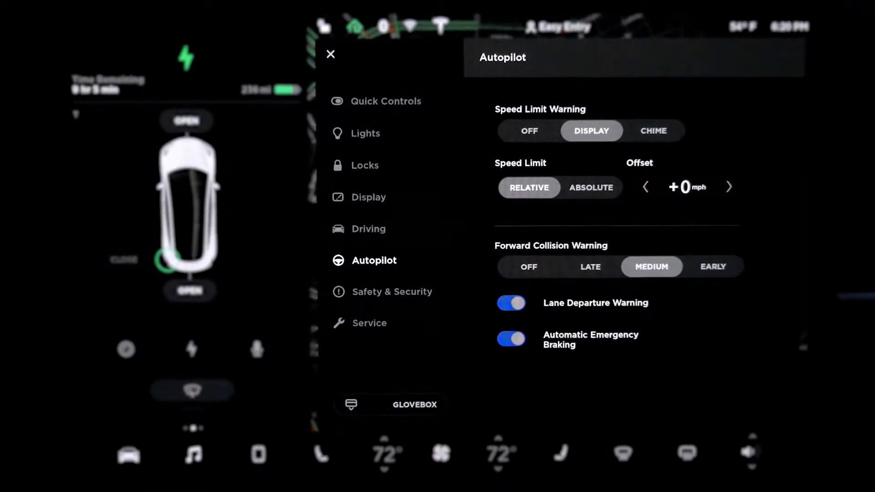
left_click(392, 292)
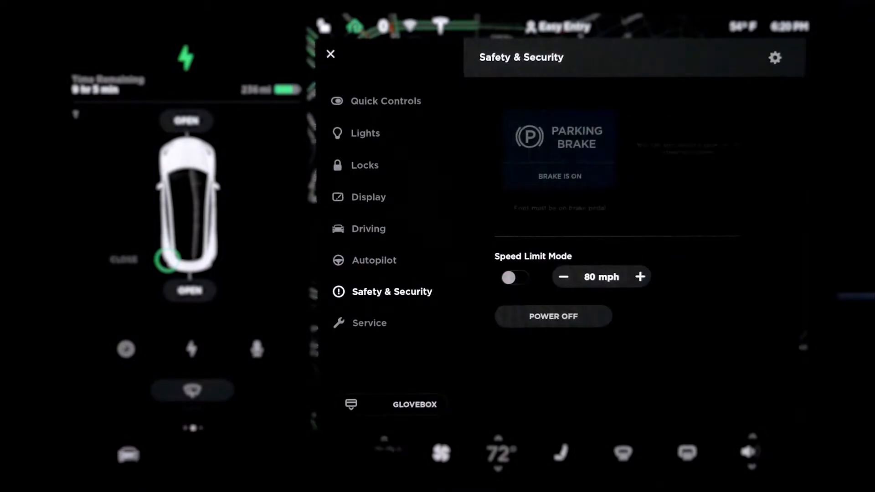